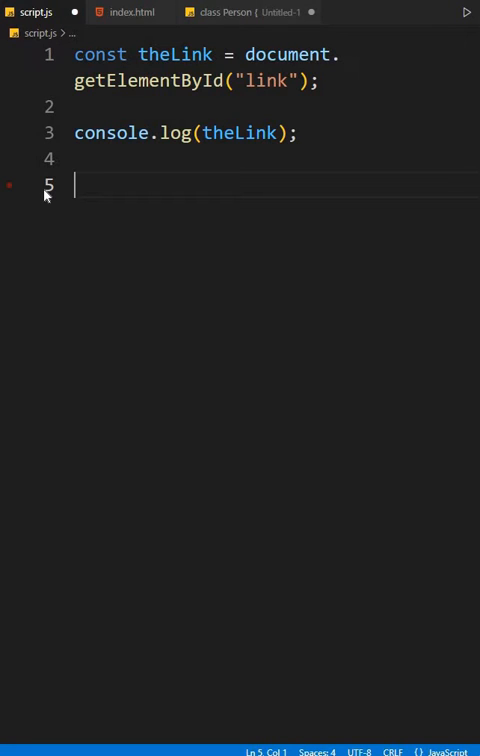
text(t)
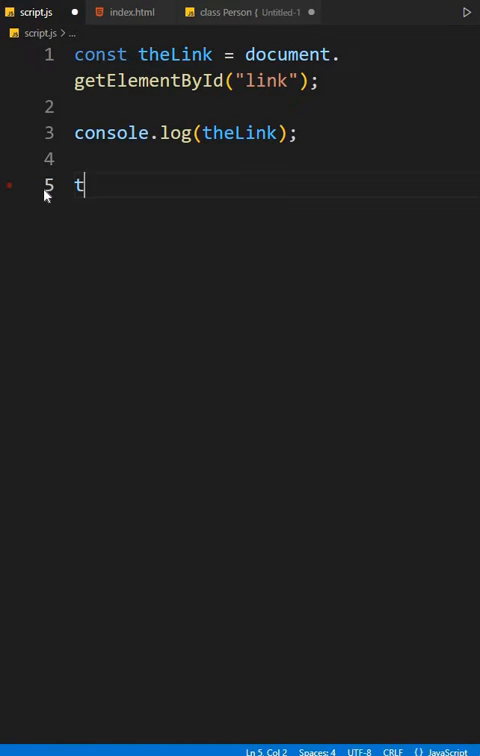
text(heLink.href = ')
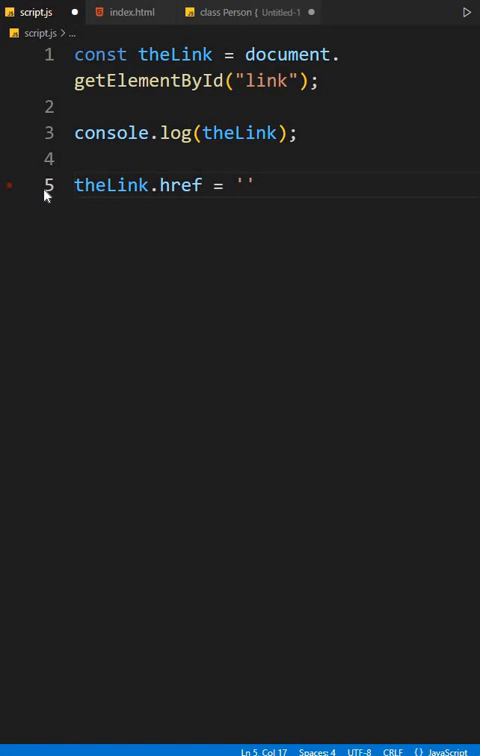
text(https:)
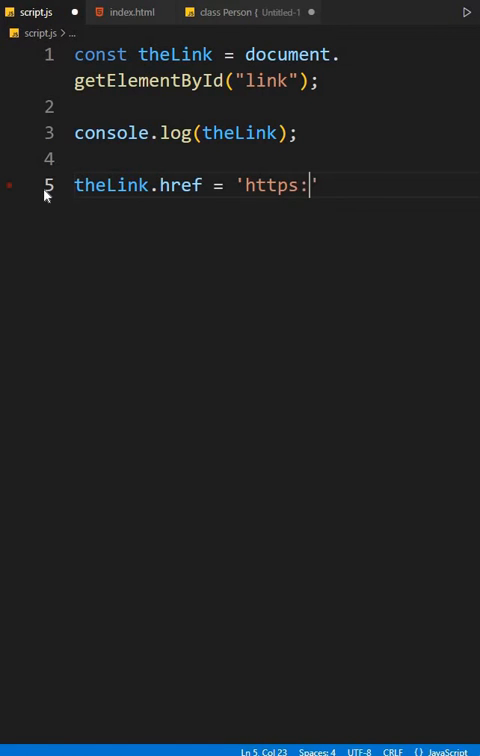
text(//twitter.com')
click(277, 68)
text(s)
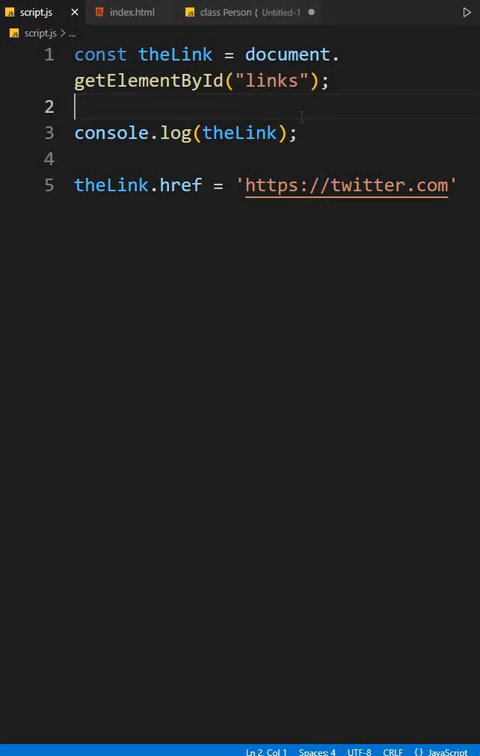
Check the anchor id in index.html and correct getElementById('links') to 'link'
double_click(264, 81)
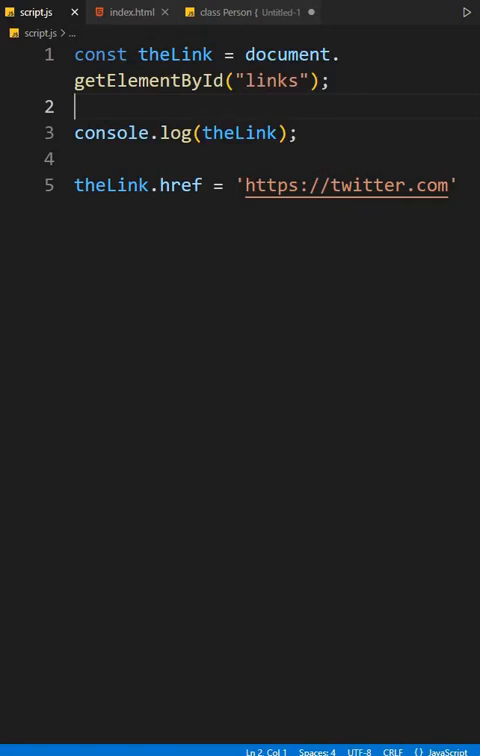
click(128, 11)
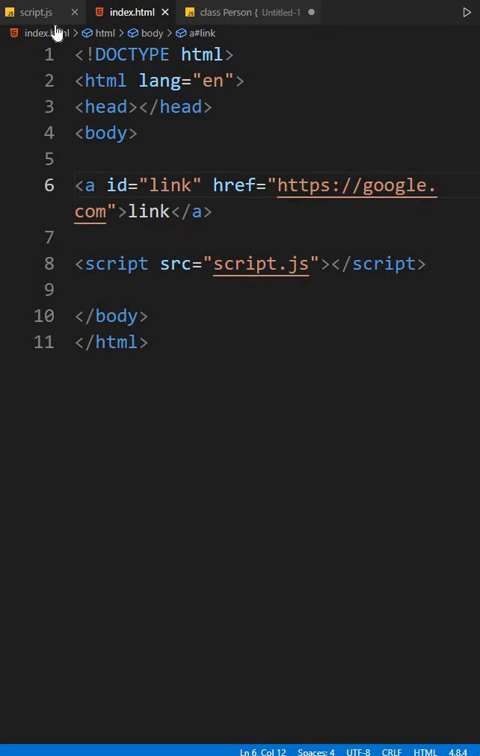
click(38, 11)
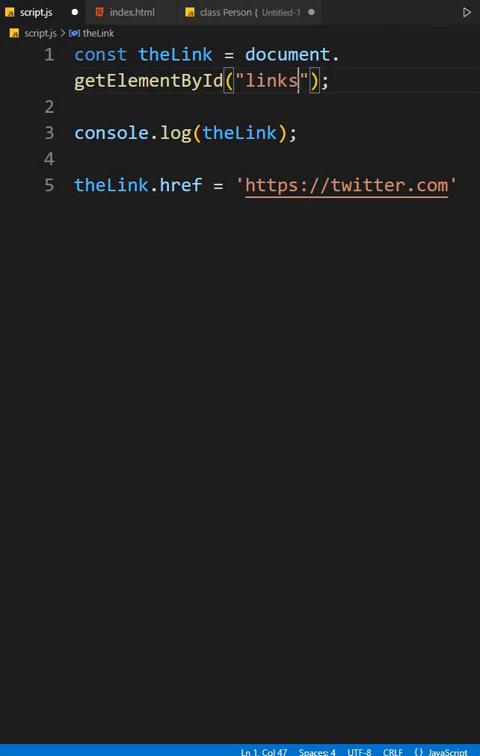
key(Backspace)
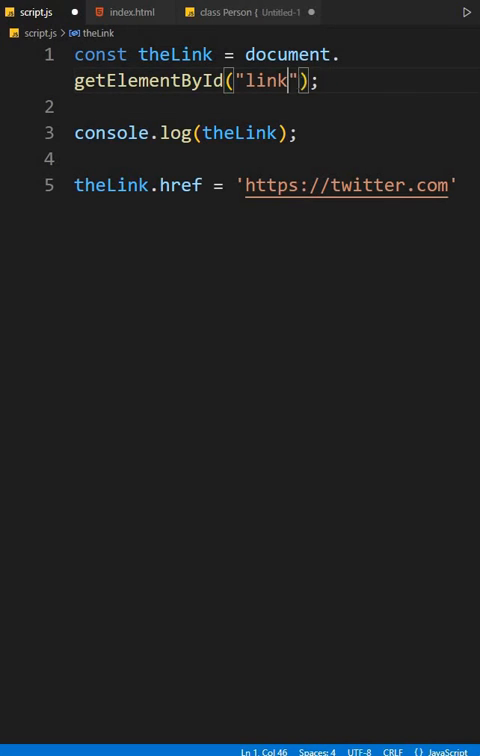